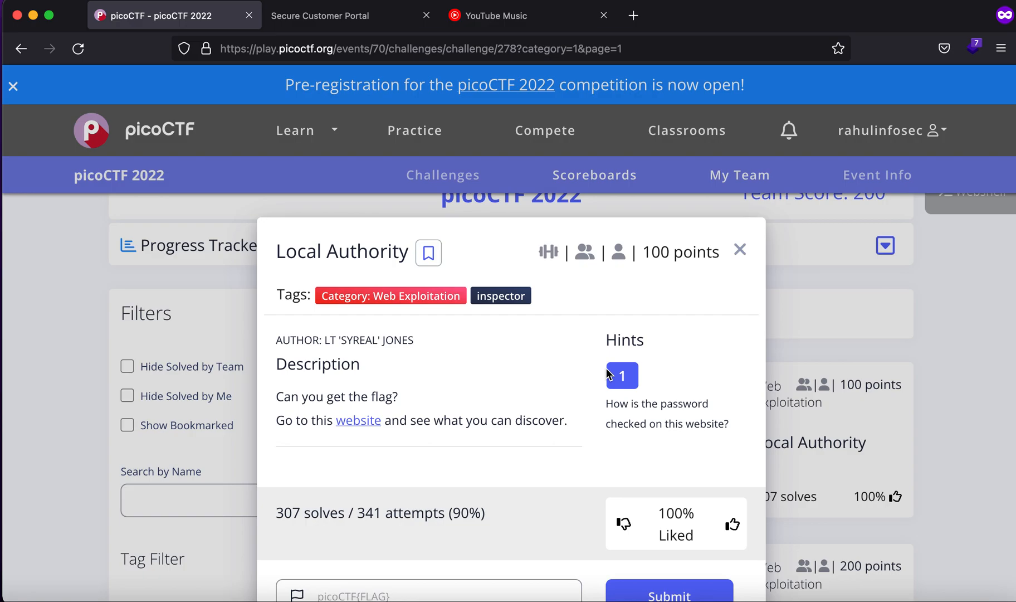
{"action": "mouse_move", "coordinate": [438, 310]}
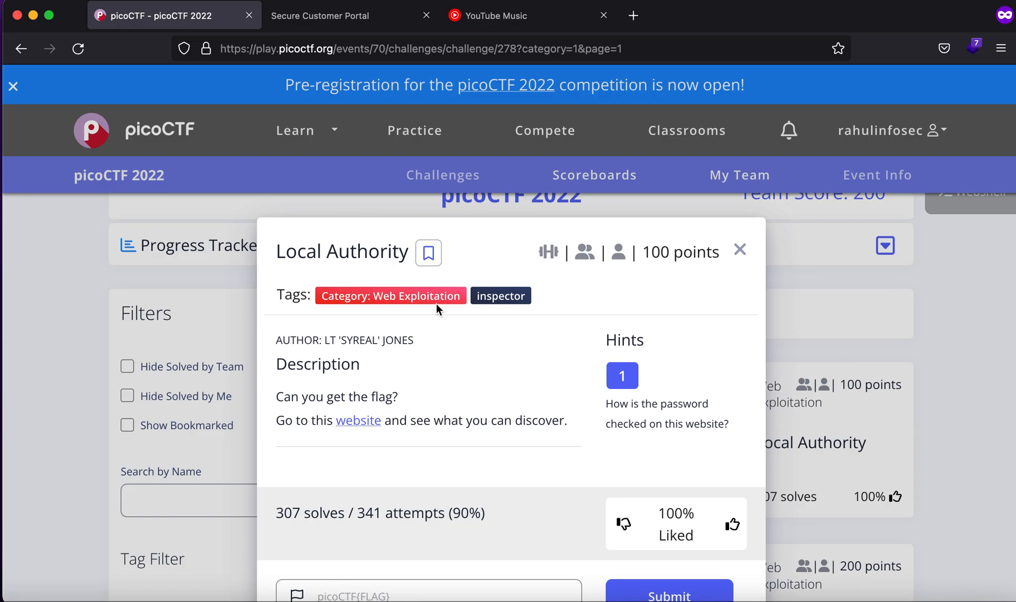
{"action": "mouse_move", "coordinate": [426, 419]}
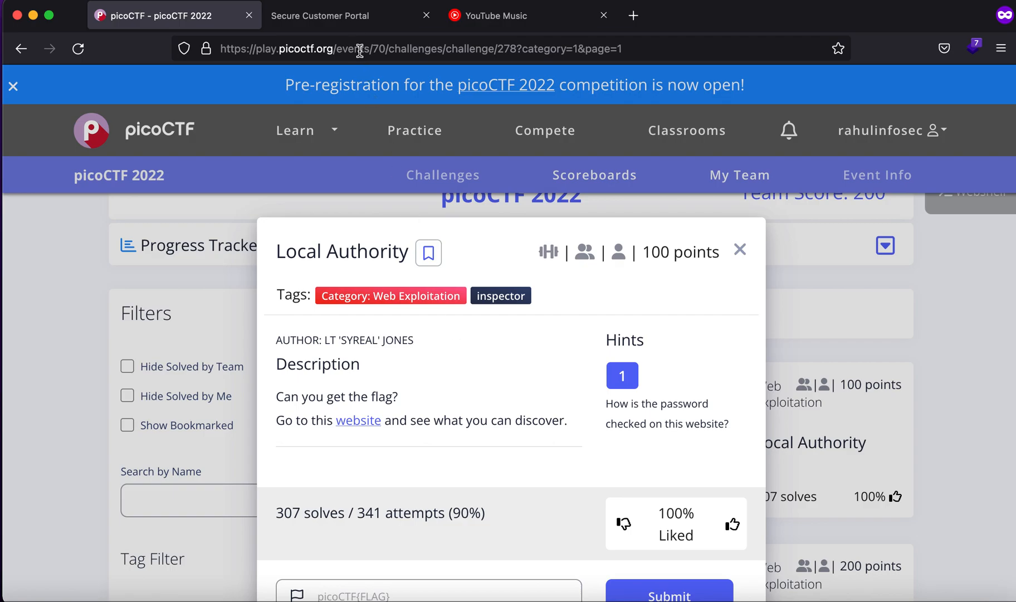
- Attempt login as admin with the guessed password 'admin', which the portal rejects
{"action": "left_click", "coordinate": [320, 15]}
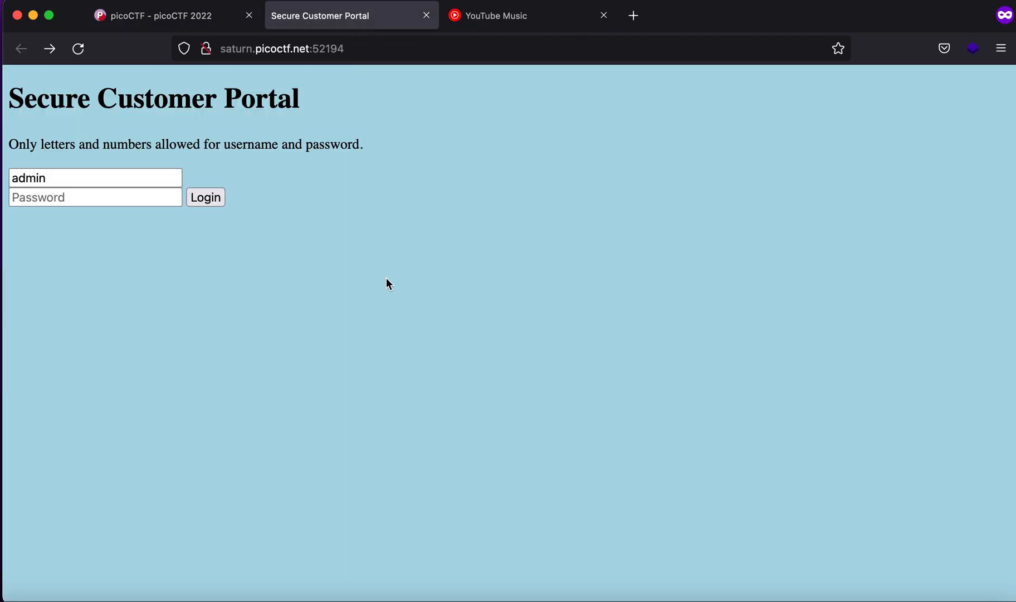
{"action": "left_click", "coordinate": [95, 177]}
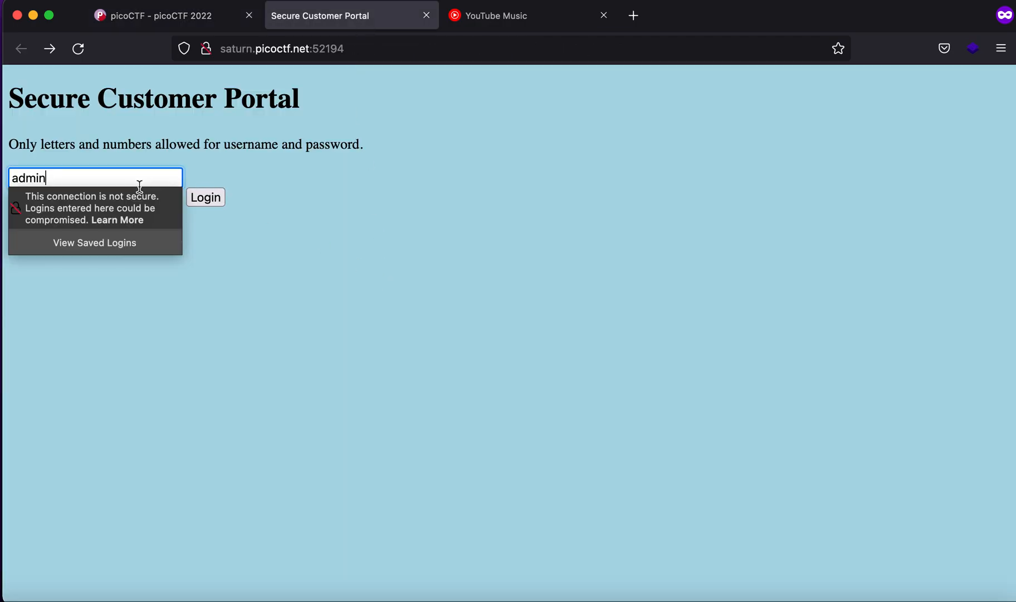
{"action": "left_click", "coordinate": [95, 197]}
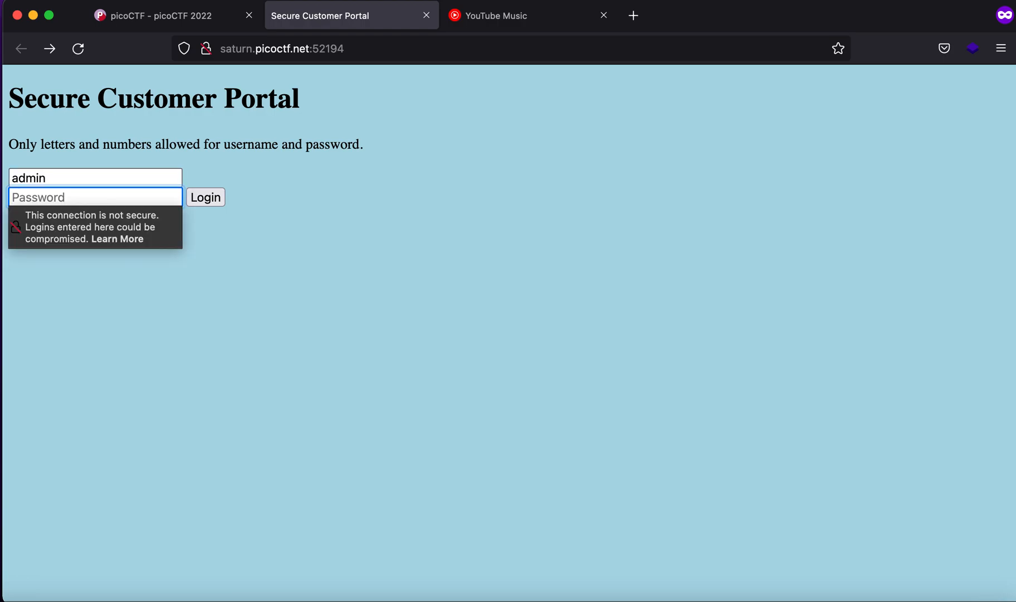
{"action": "type", "text": "admin"}
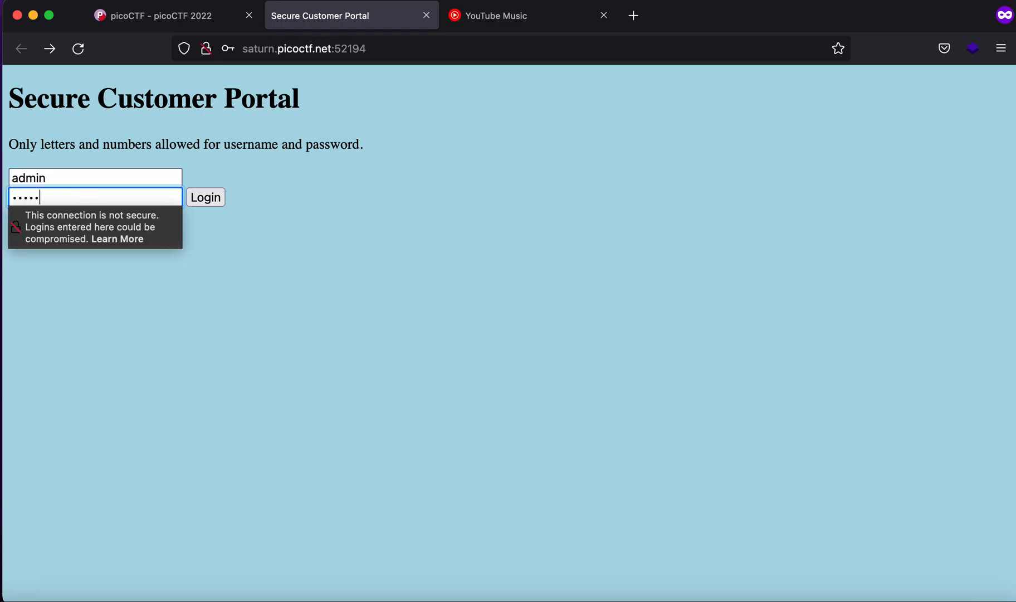
{"action": "mouse_move", "coordinate": [245, 168]}
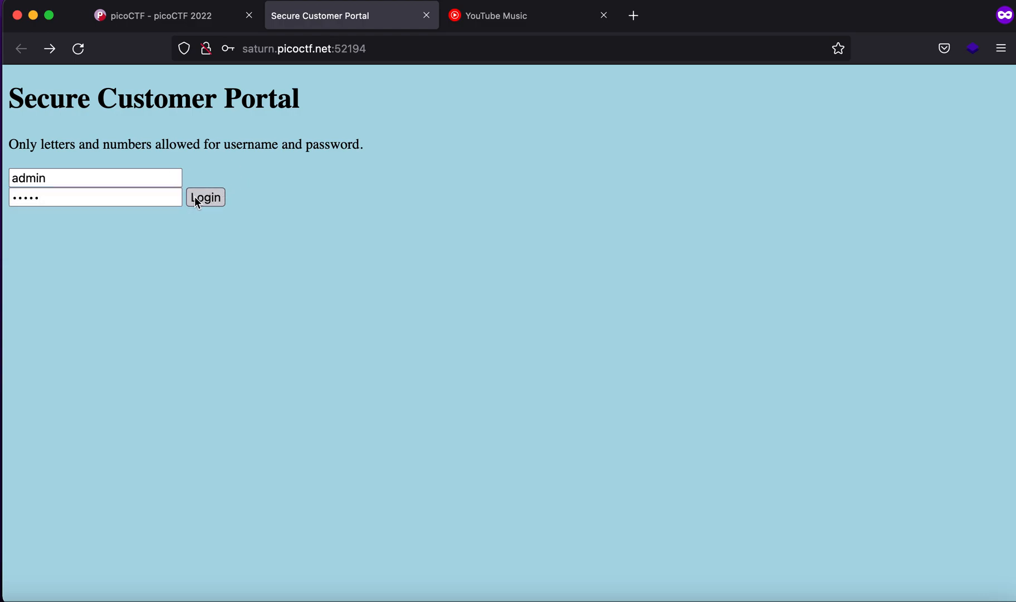
{"action": "left_click", "coordinate": [205, 197]}
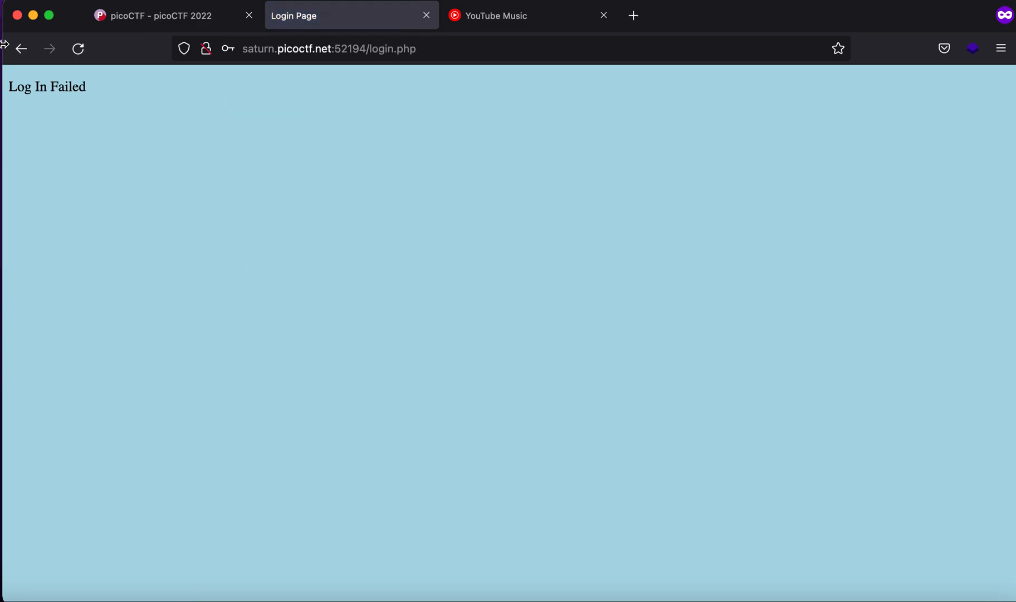
- Return to the portal login form to view its page source
{"action": "left_click", "coordinate": [21, 49]}
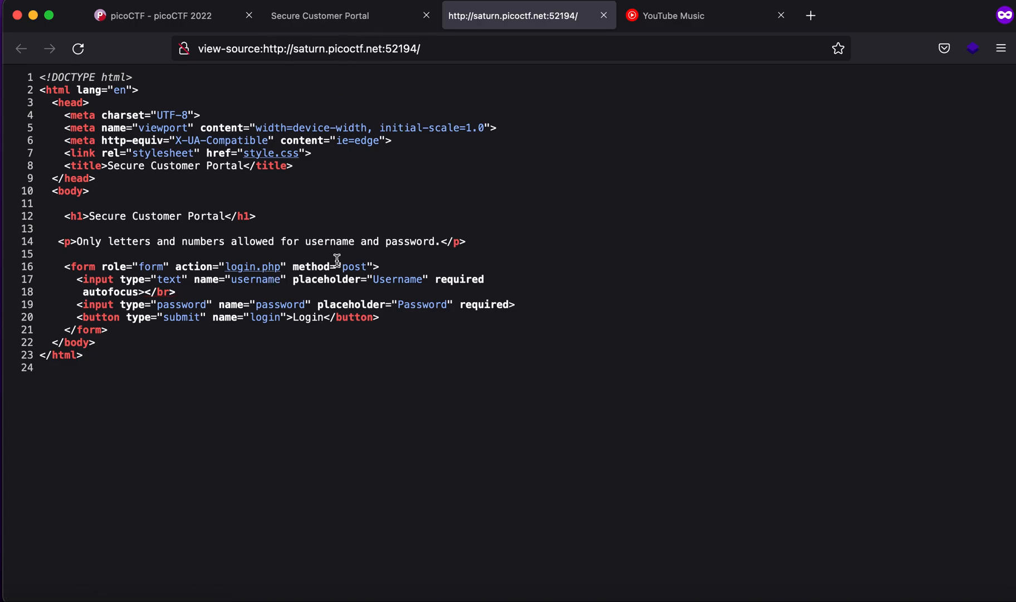
{"action": "mouse_move", "coordinate": [348, 242]}
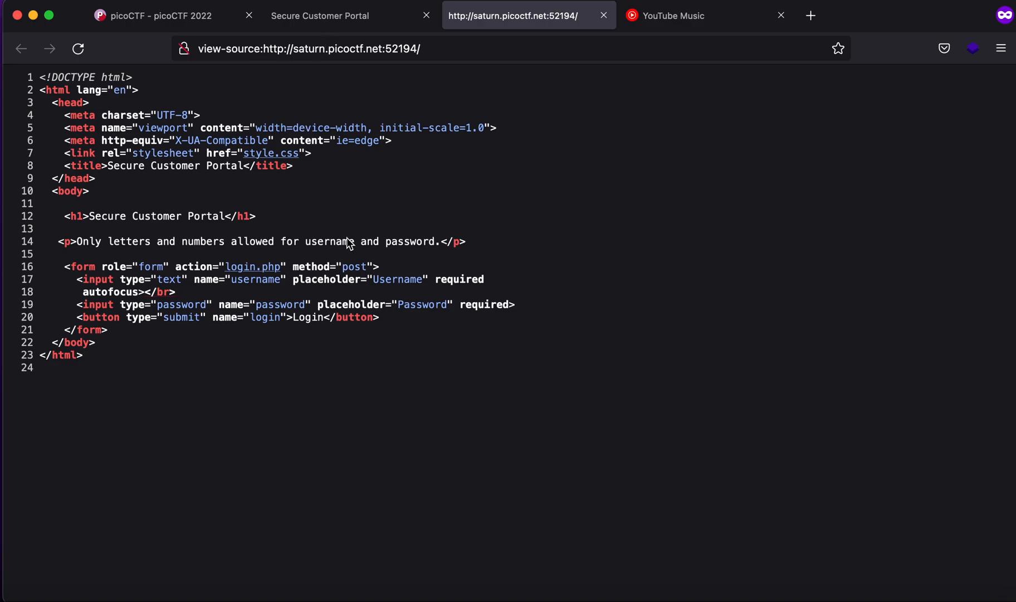
{"action": "mouse_move", "coordinate": [318, 102]}
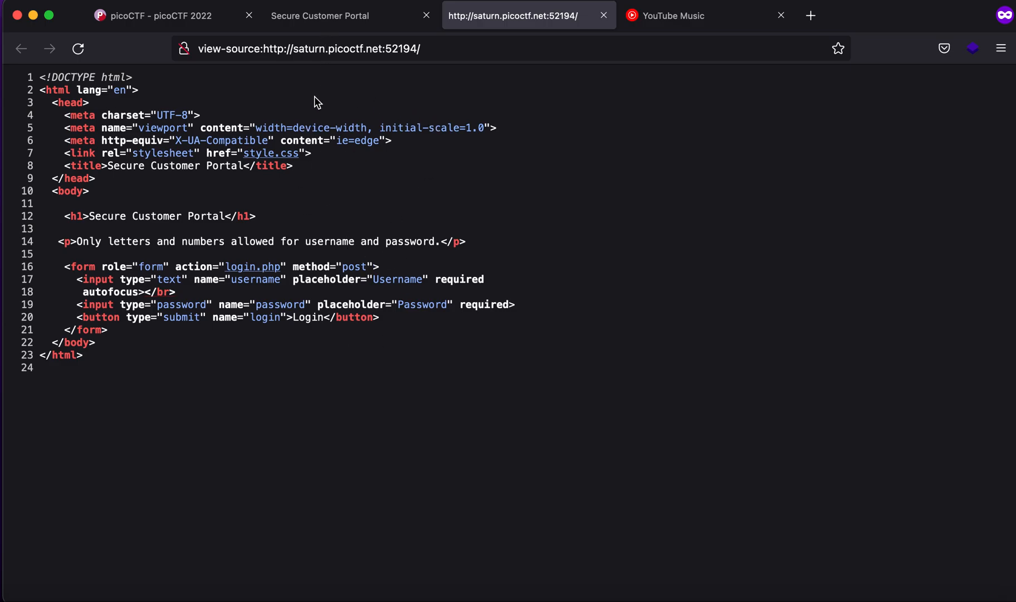
- Review login.php's source, finding the hidden admin.php form, secure.js and the admin hash
{"action": "left_click", "coordinate": [318, 14]}
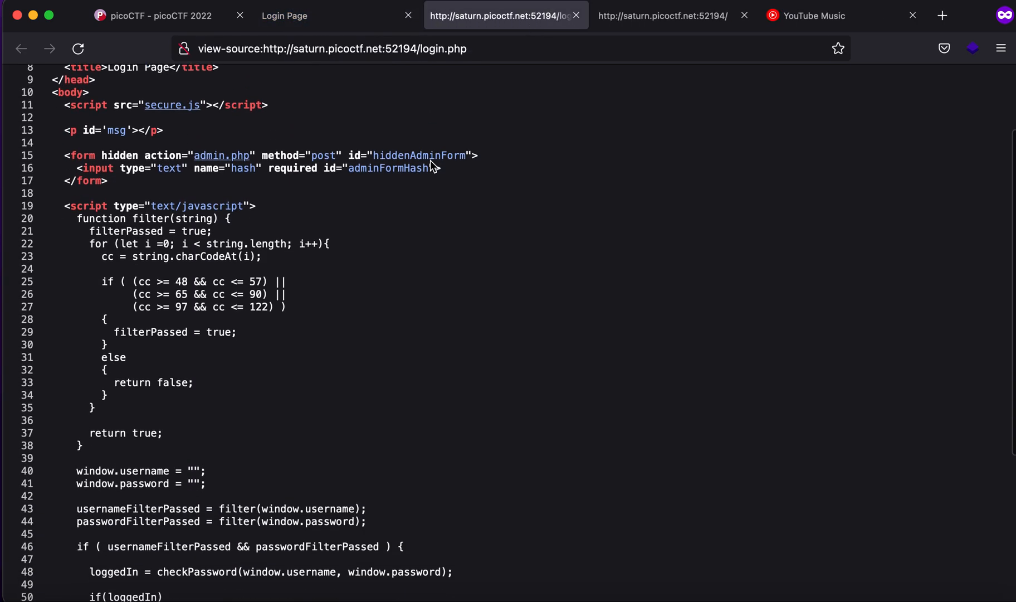
{"action": "scroll", "scroll_direction": "down", "scroll_amount": 3}
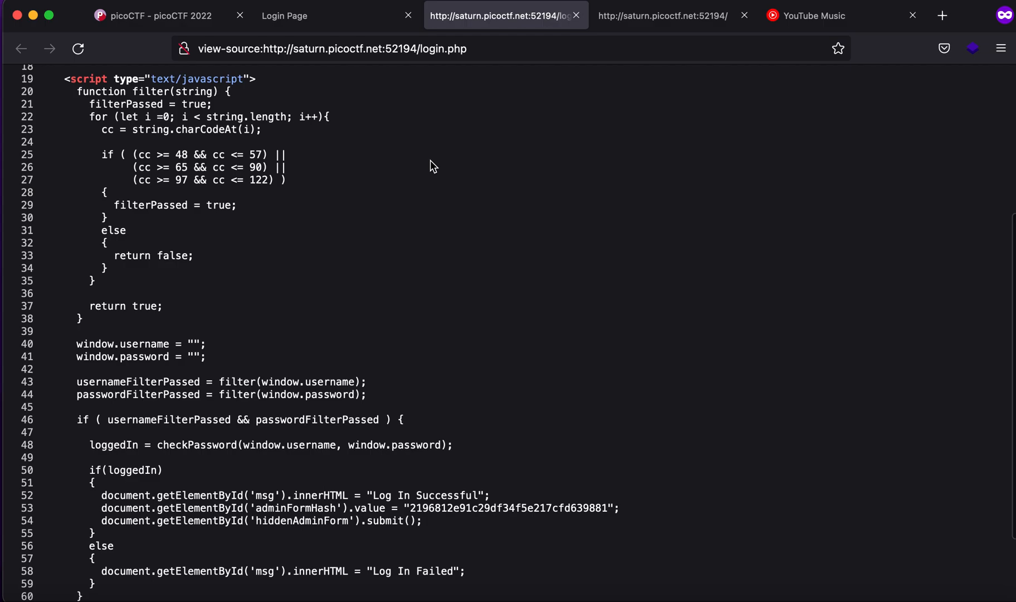
{"action": "scroll", "scroll_direction": "down", "scroll_amount": 3}
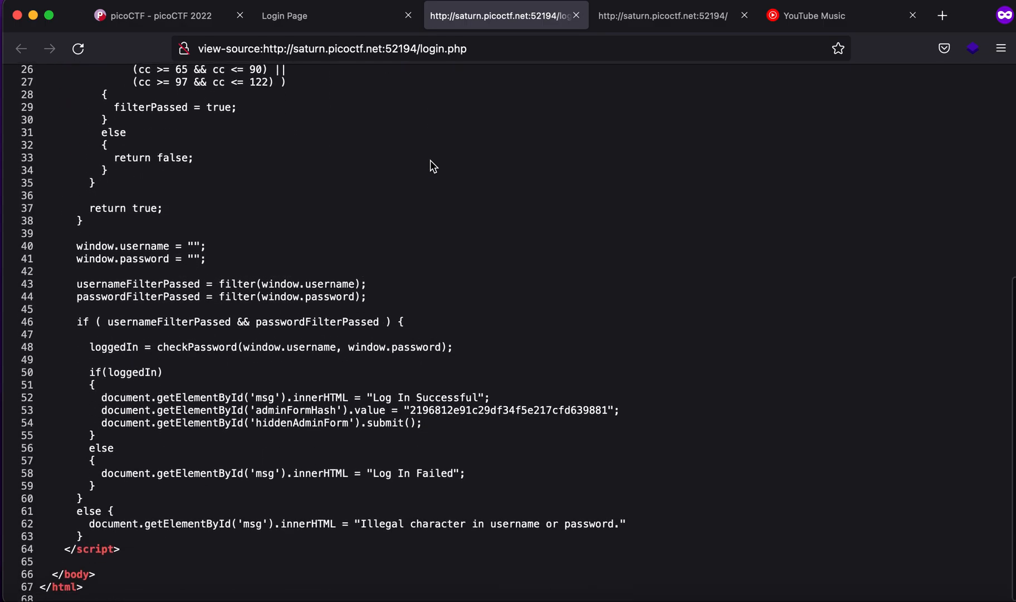
{"action": "scroll", "scroll_direction": "up", "scroll_amount": 3}
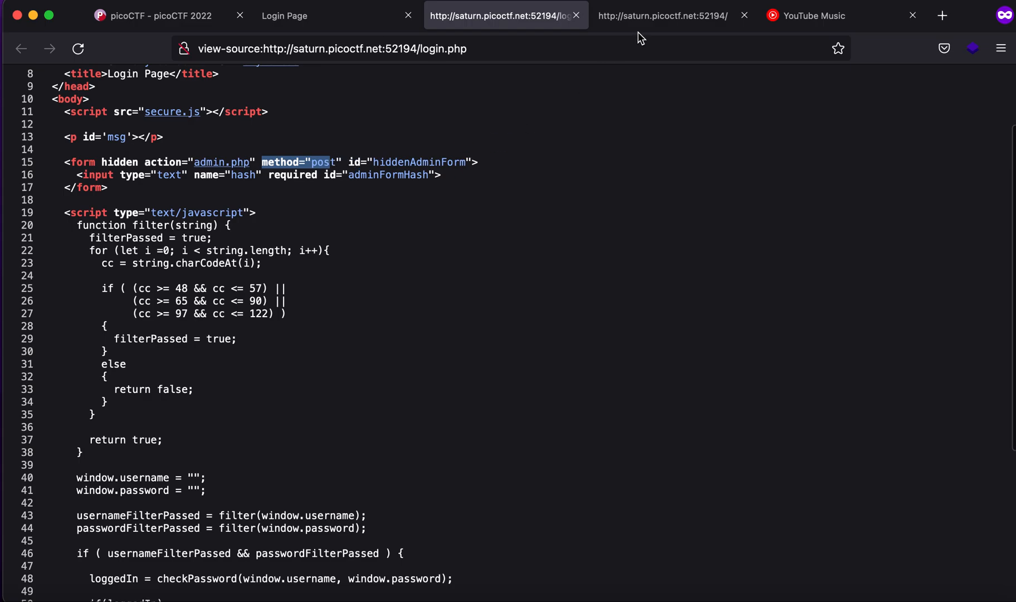
- Restore the login form in the second tab and scroll login.php's source to the secure.js reference
{"action": "left_click", "coordinate": [311, 15]}
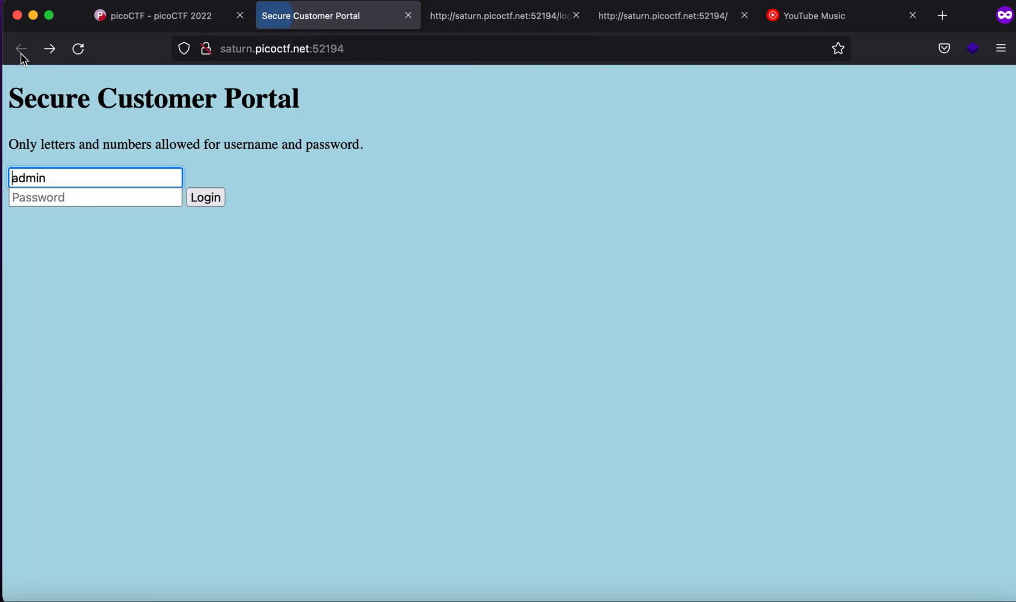
{"action": "mouse_move", "coordinate": [261, 210]}
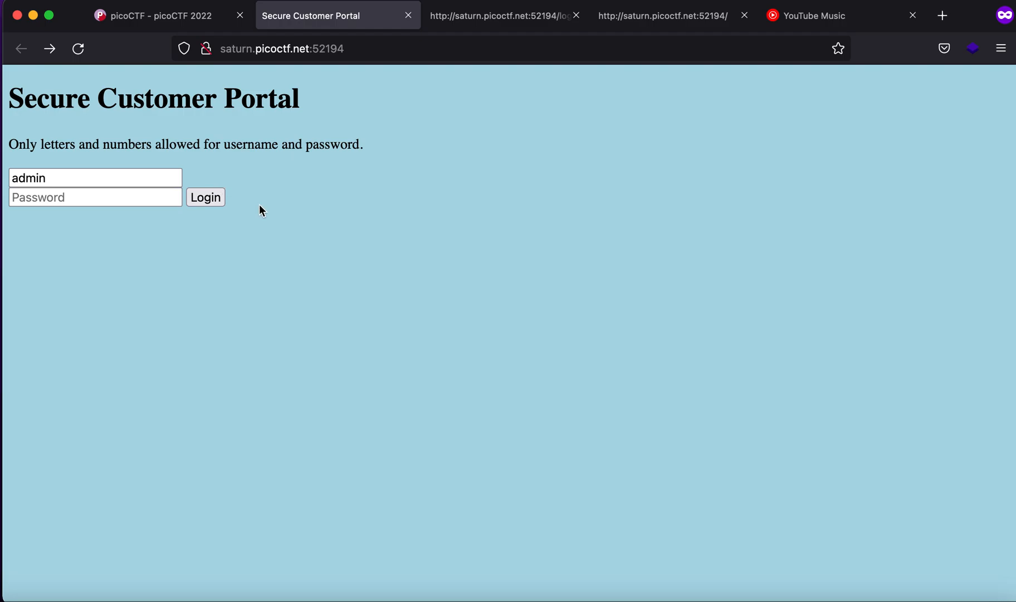
{"action": "left_click", "coordinate": [661, 15]}
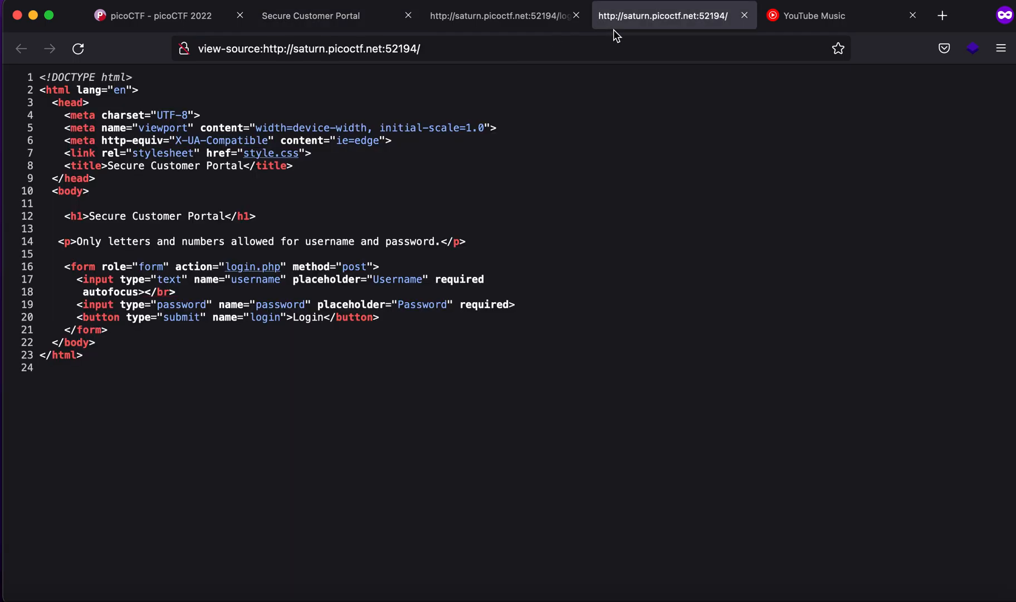
{"action": "mouse_move", "coordinate": [252, 266]}
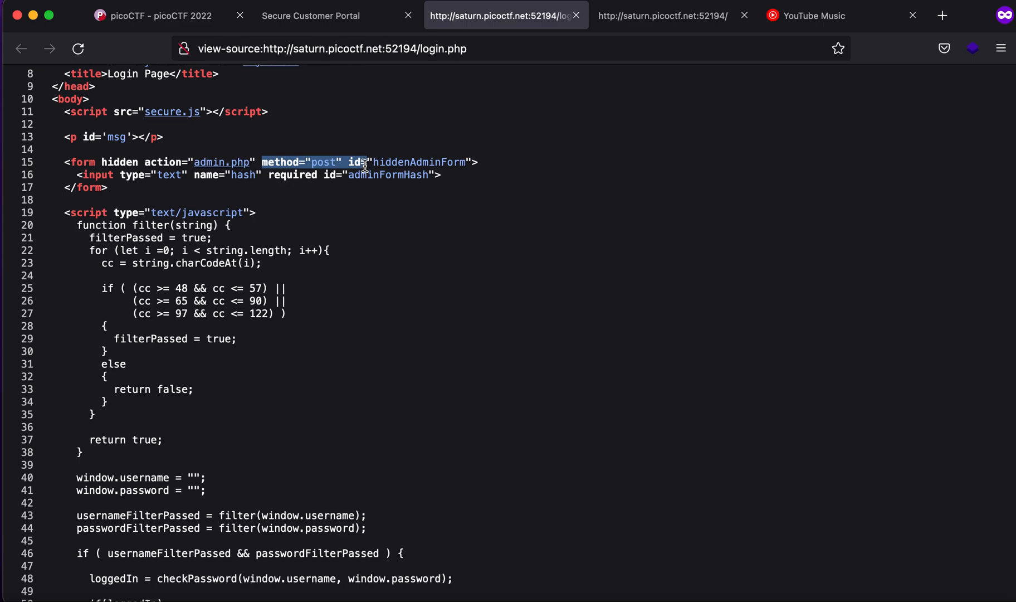
{"action": "scroll", "scroll_direction": "up", "scroll_amount": 3}
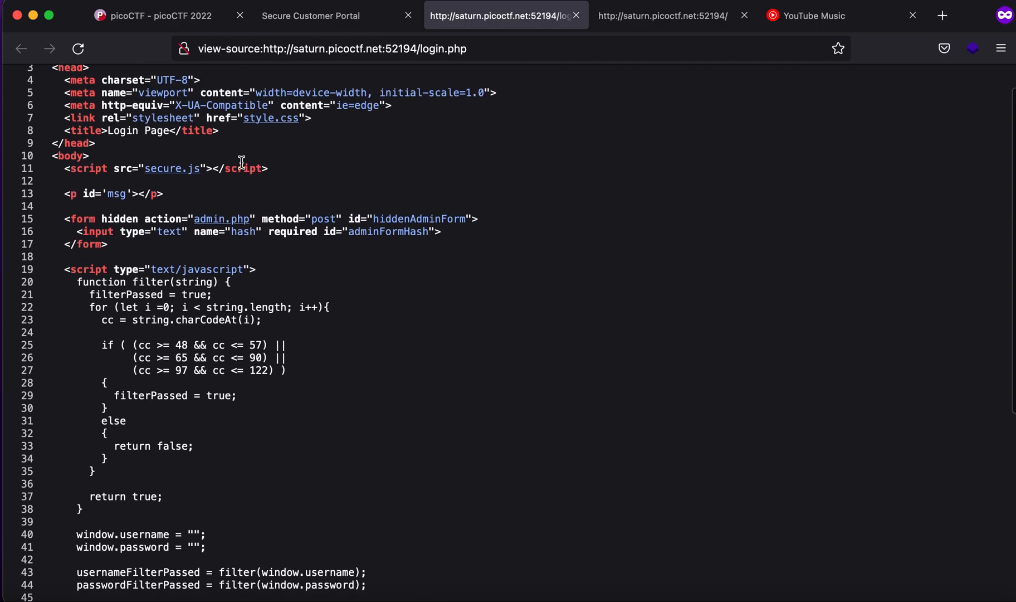
{"action": "mouse_move", "coordinate": [223, 173]}
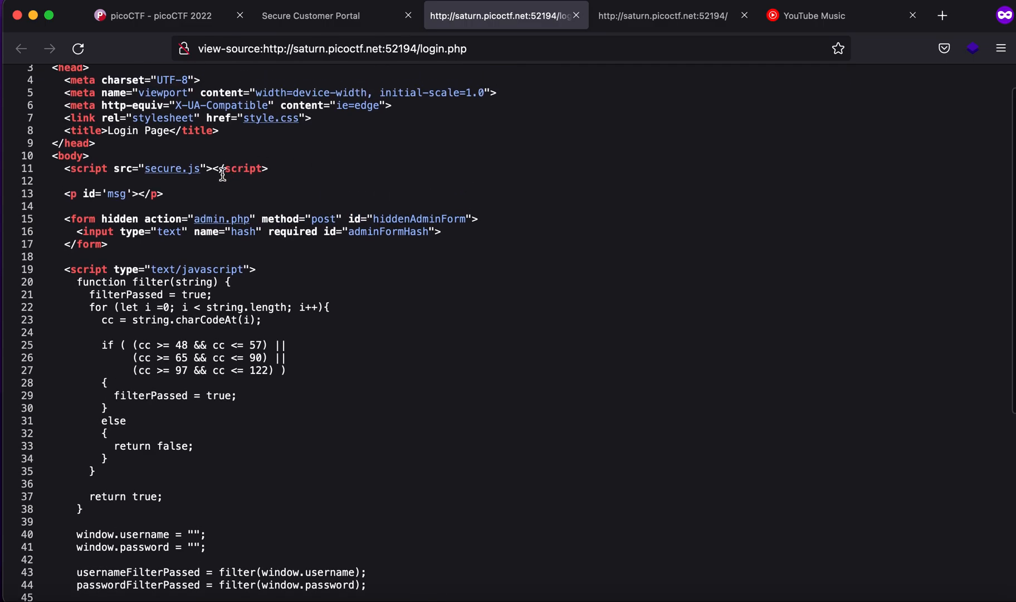
{"action": "scroll", "scroll_direction": "up", "scroll_amount": 3}
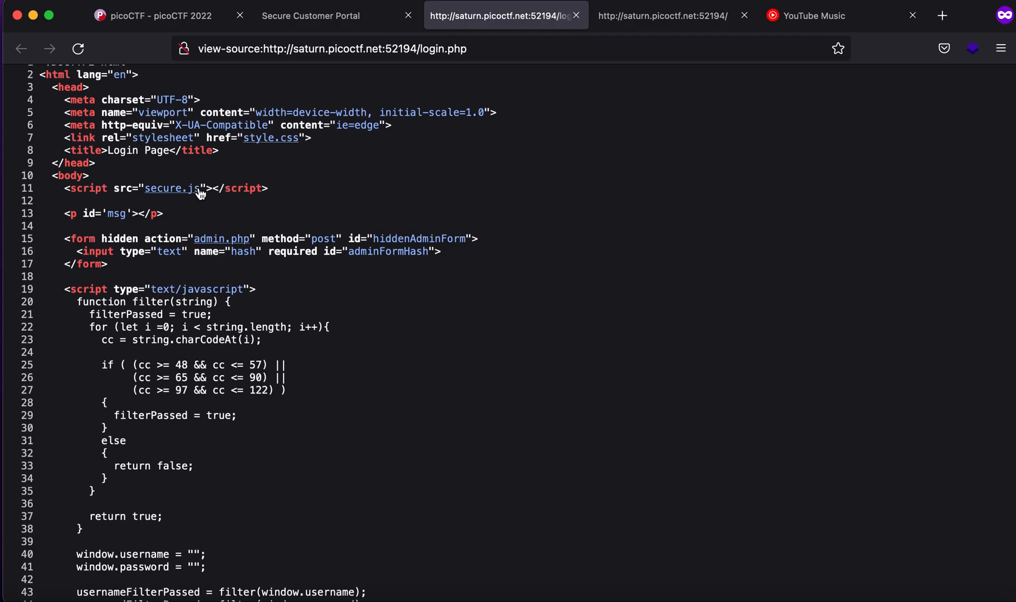
- Inspect secure.js, confirming the expected username is admin
{"action": "left_click", "coordinate": [169, 188]}
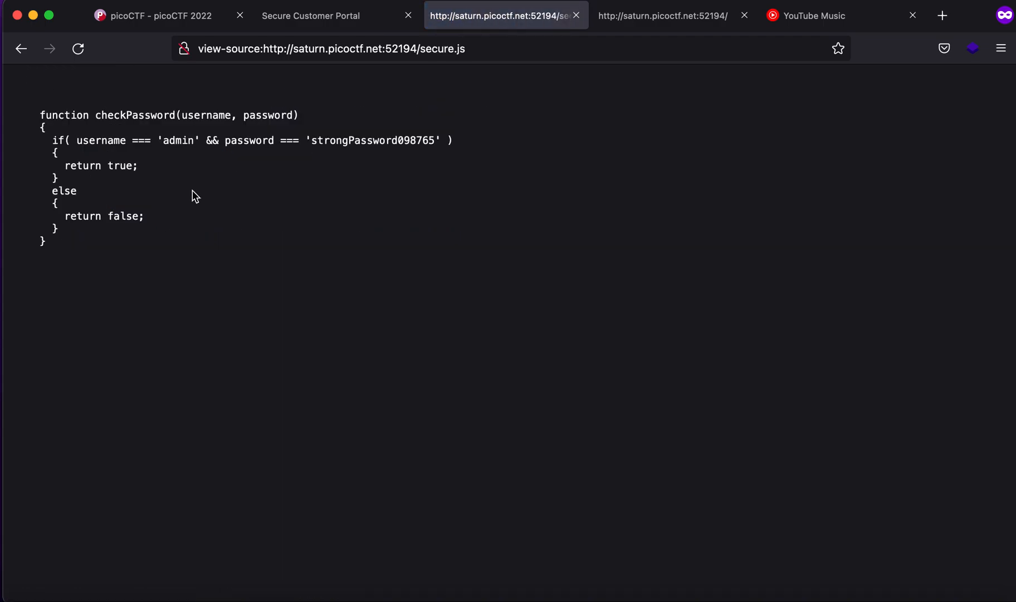
{"action": "double_click", "coordinate": [177, 140]}
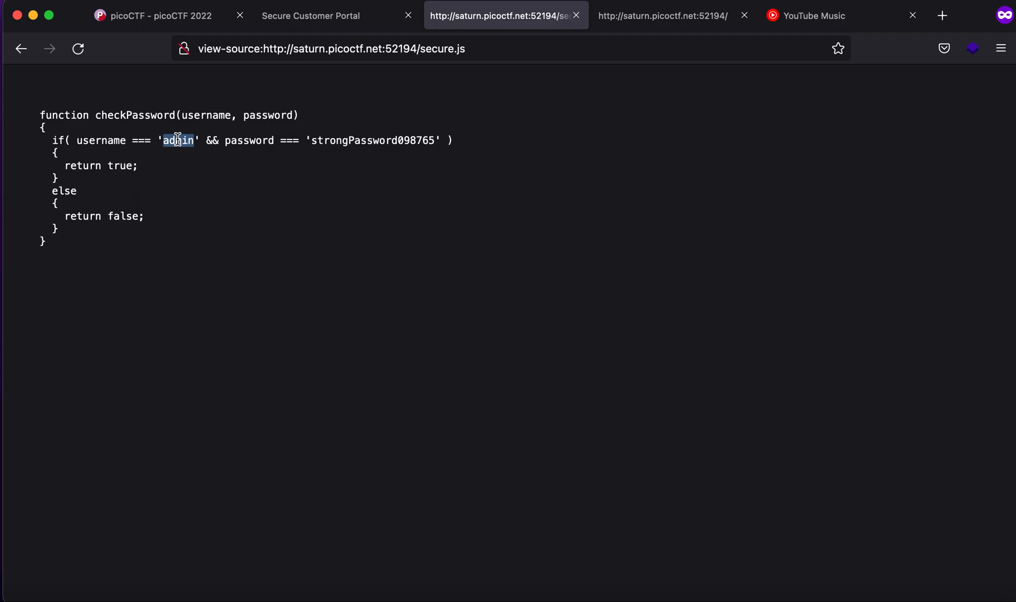
{"action": "left_click", "coordinate": [152, 16]}
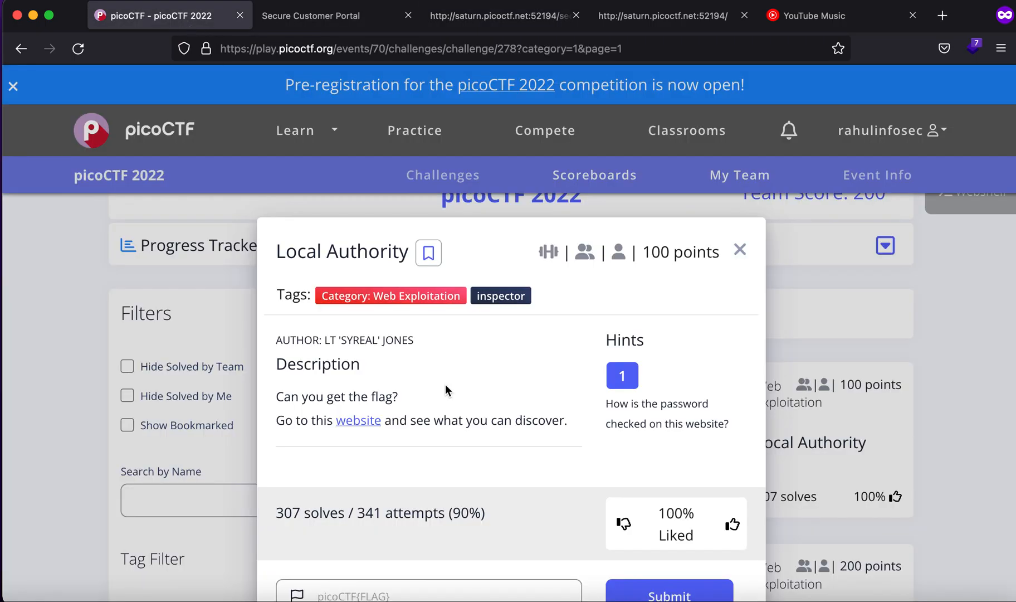
{"action": "left_click", "coordinate": [311, 16]}
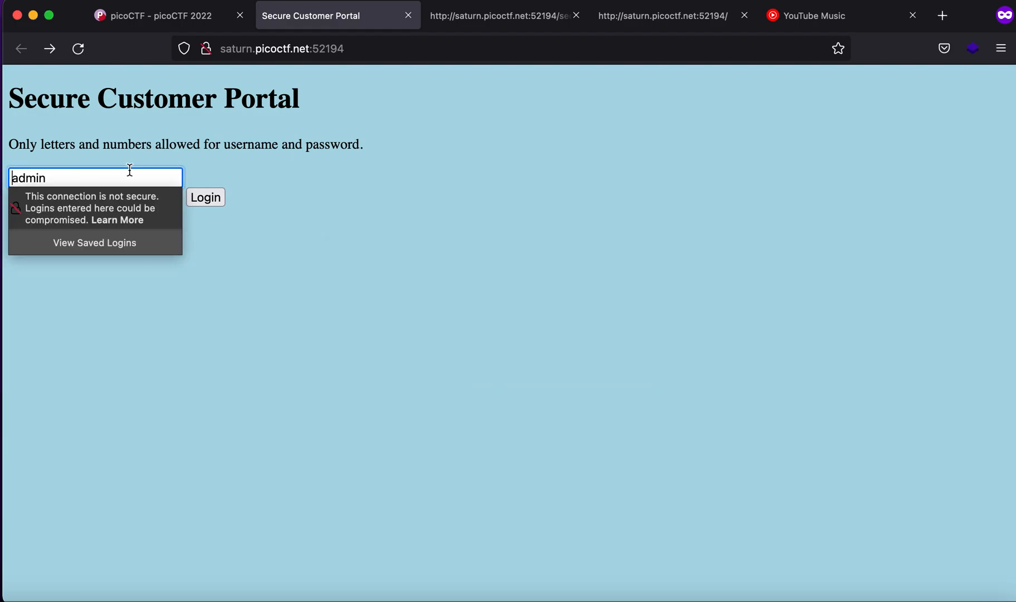
{"action": "left_click", "coordinate": [504, 14]}
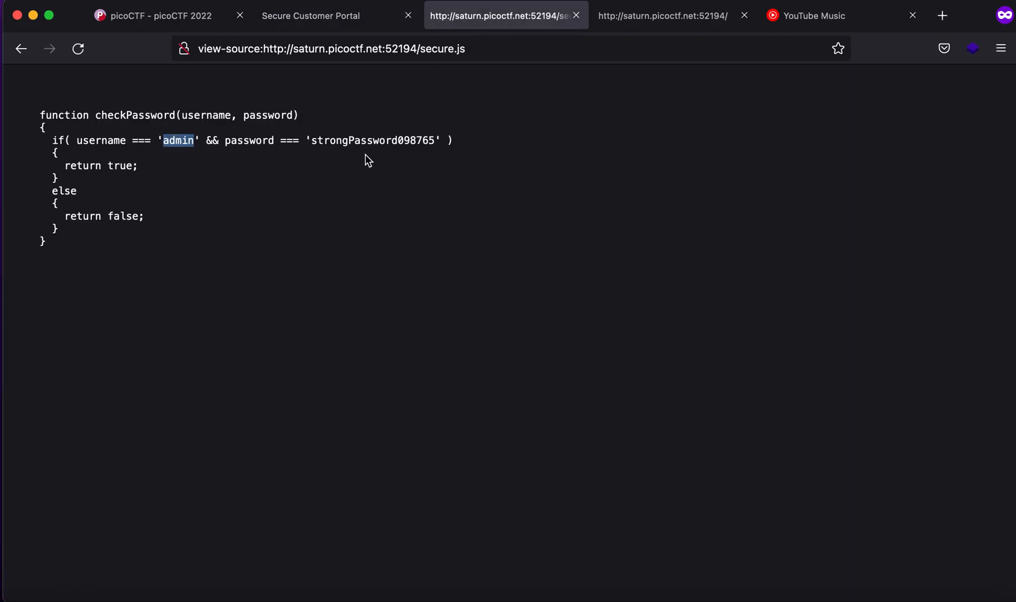
{"action": "double_click", "coordinate": [372, 141]}
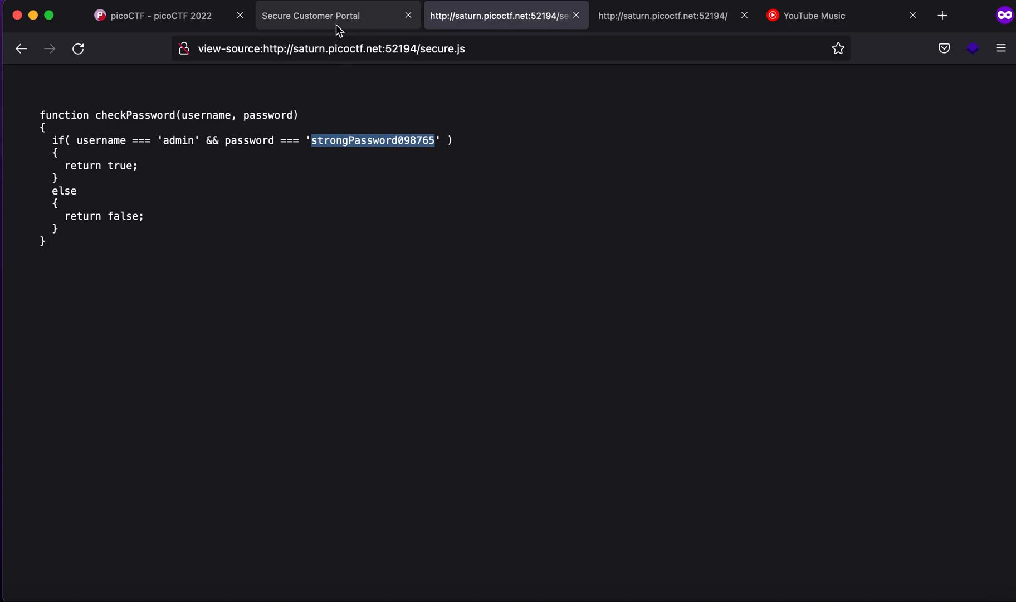
{"action": "left_click", "coordinate": [310, 14]}
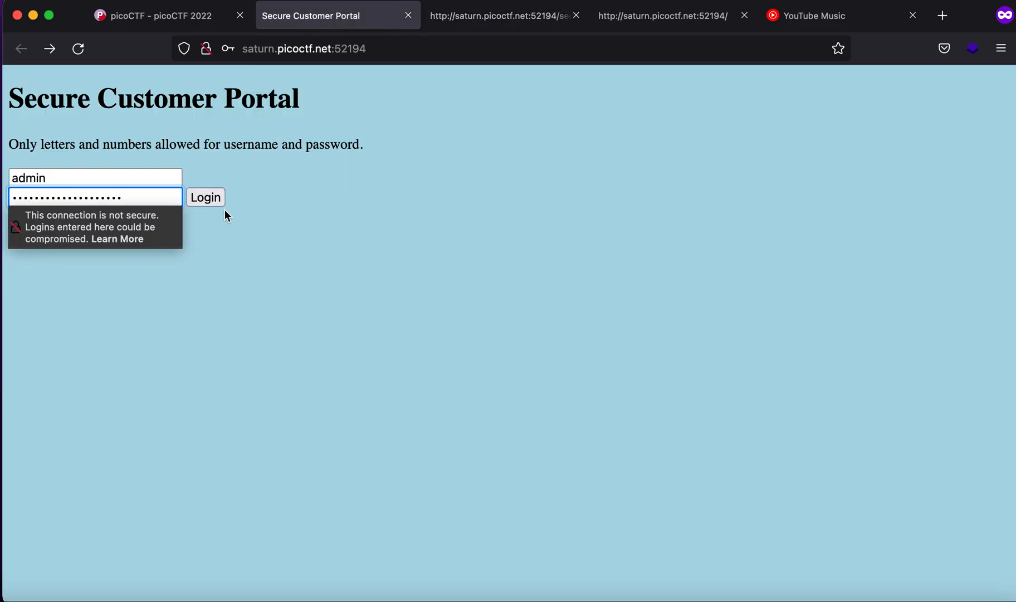
{"action": "left_click", "coordinate": [205, 197]}
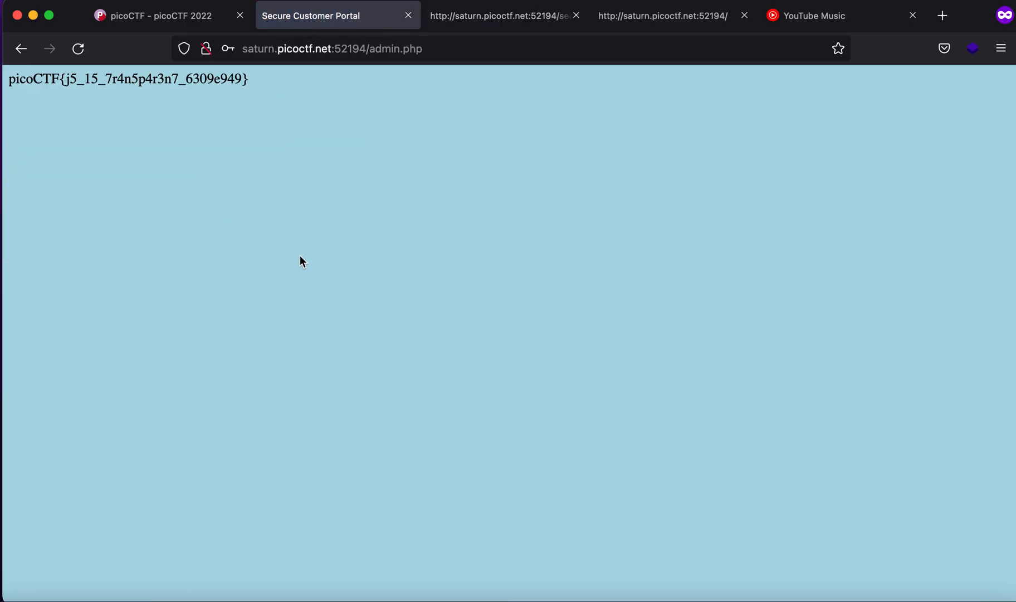